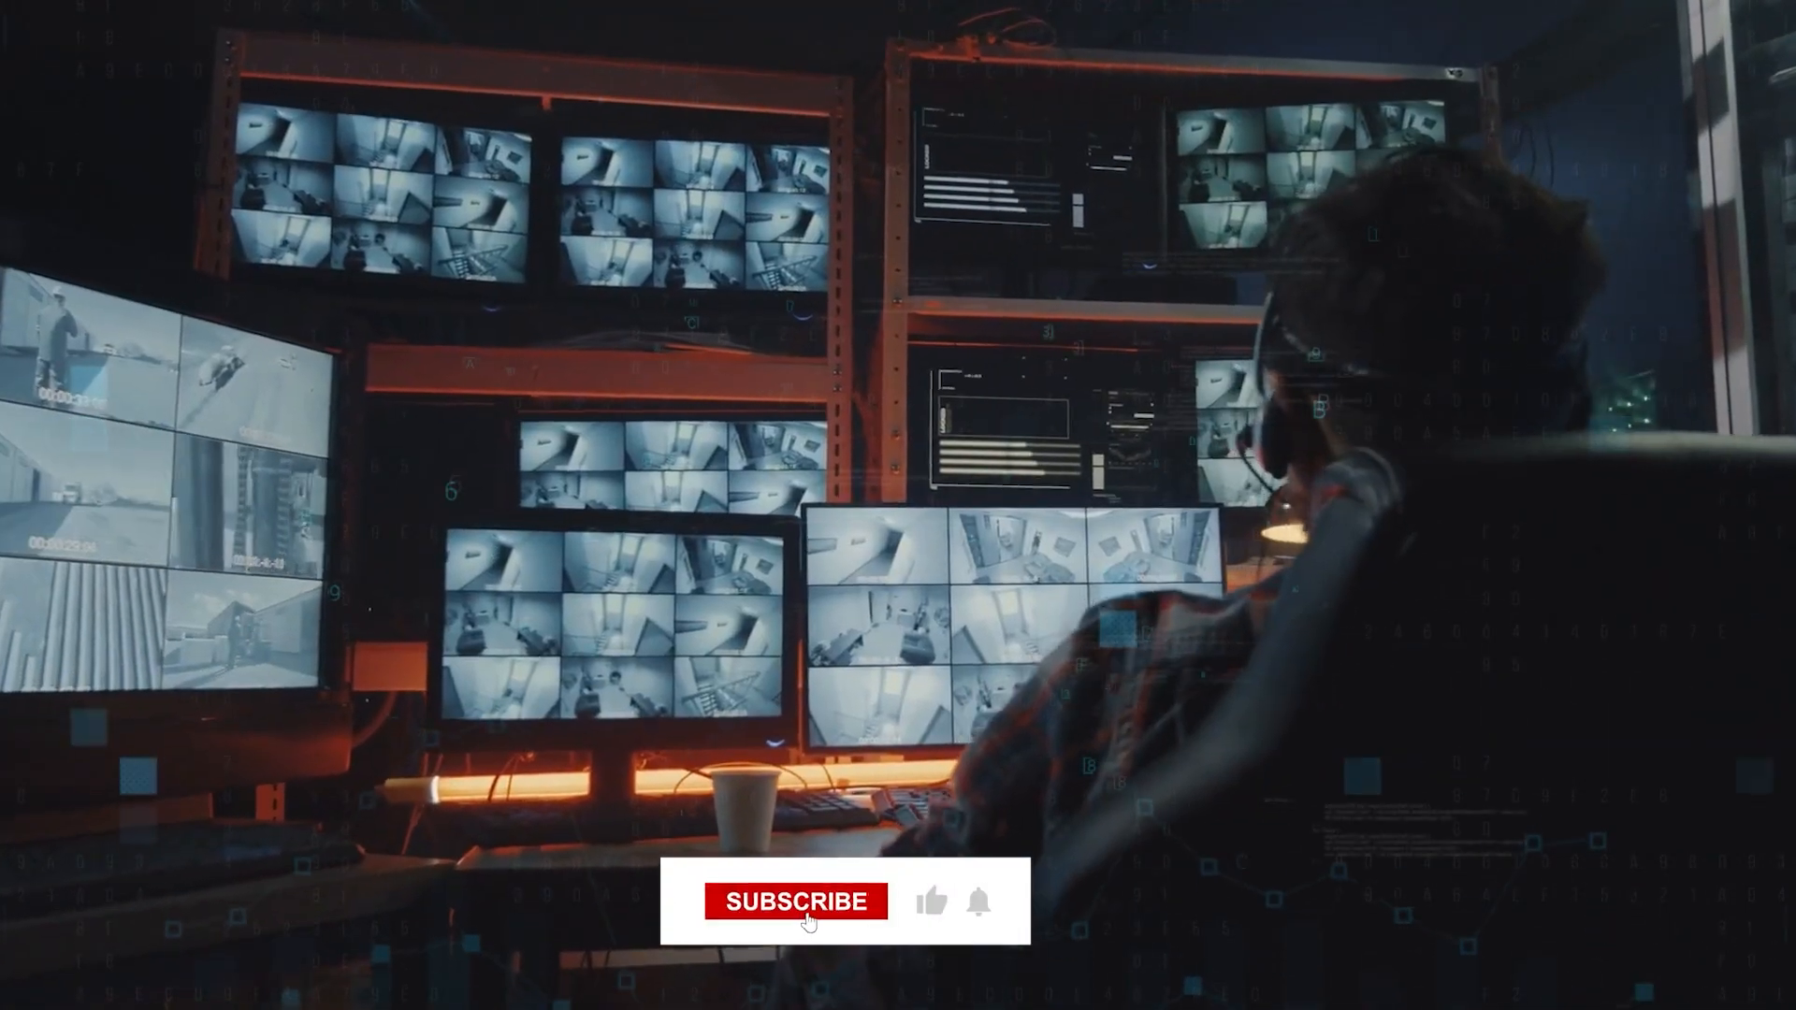
pyautogui.click(795, 902)
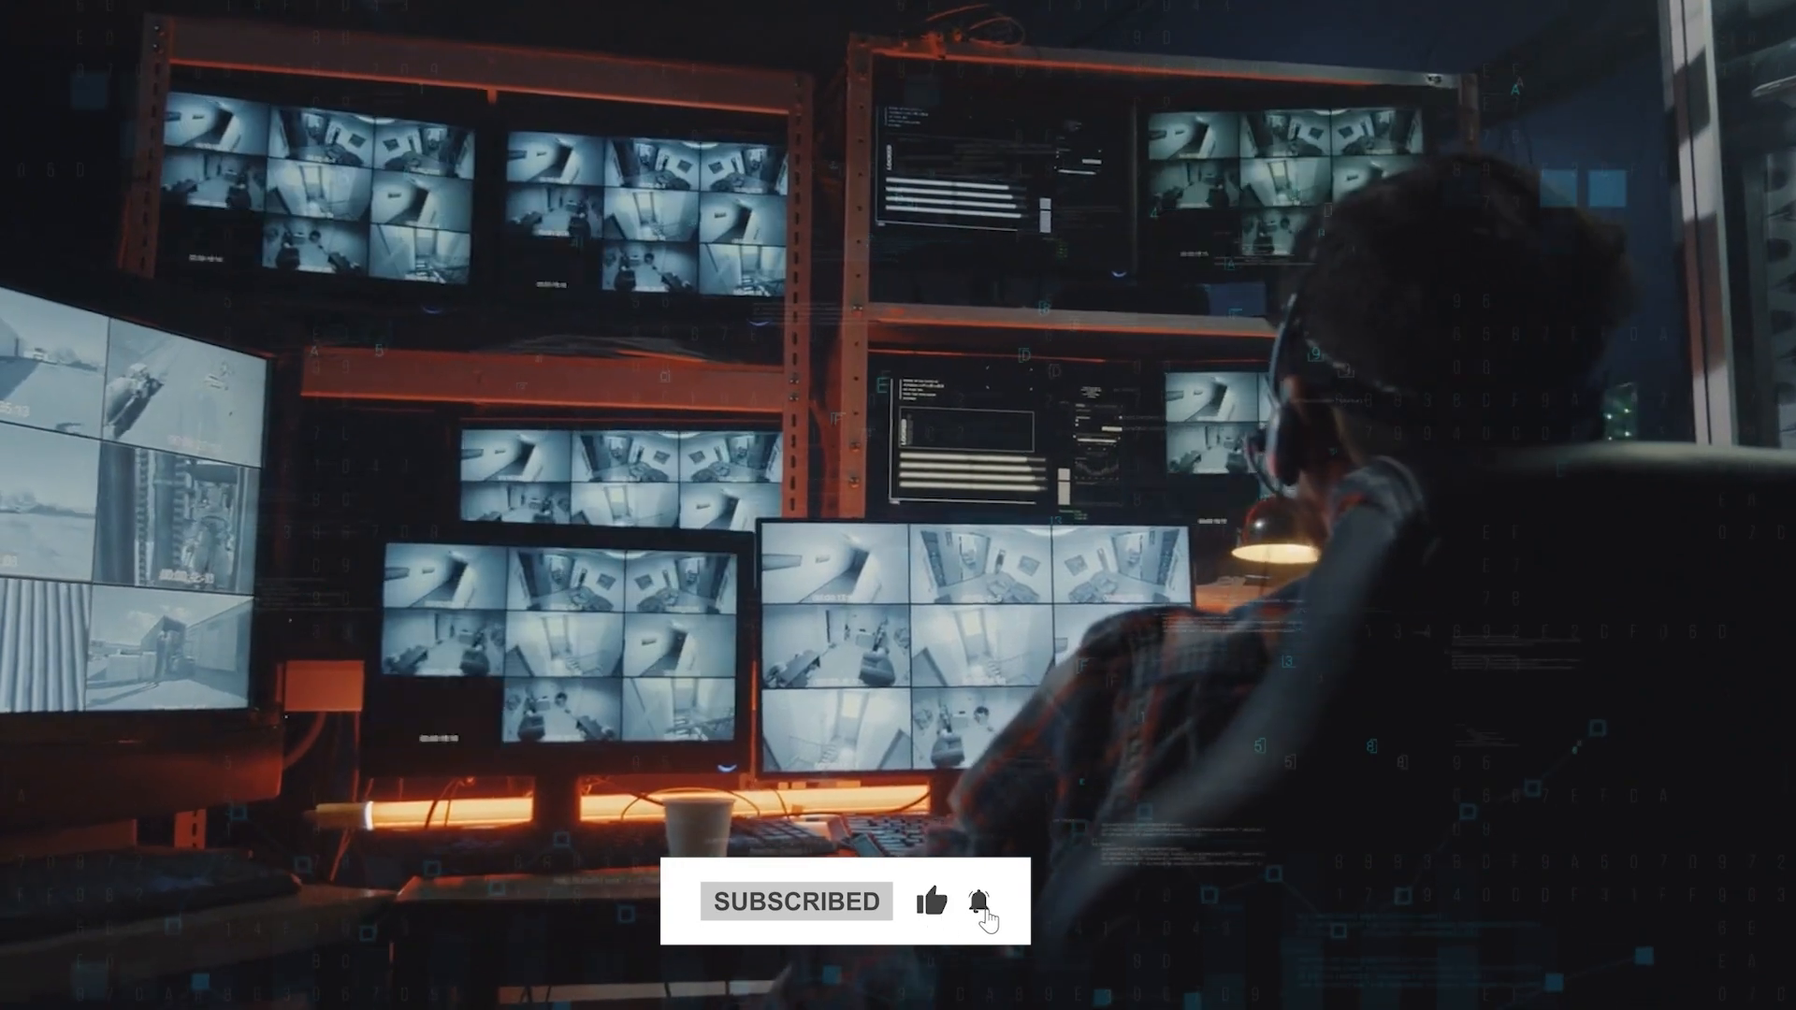